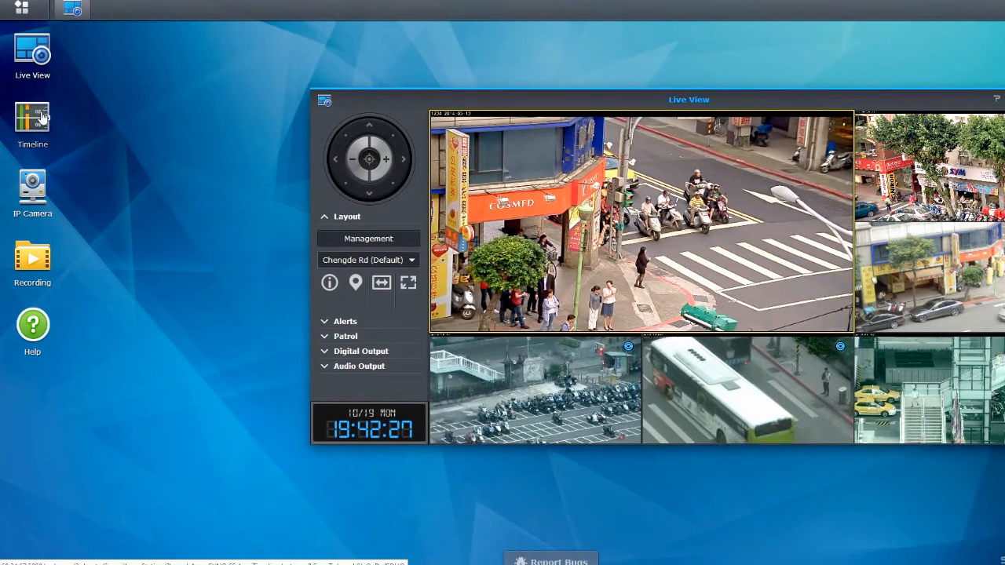
- Open Timeline and the IP Camera list, then edit a single camera
left_click(32, 118)
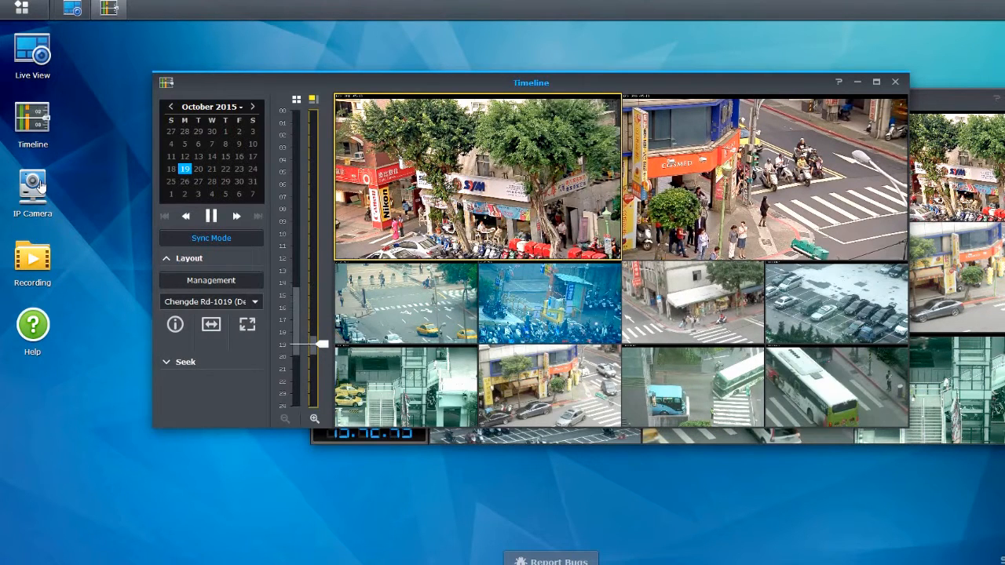
left_click(32, 188)
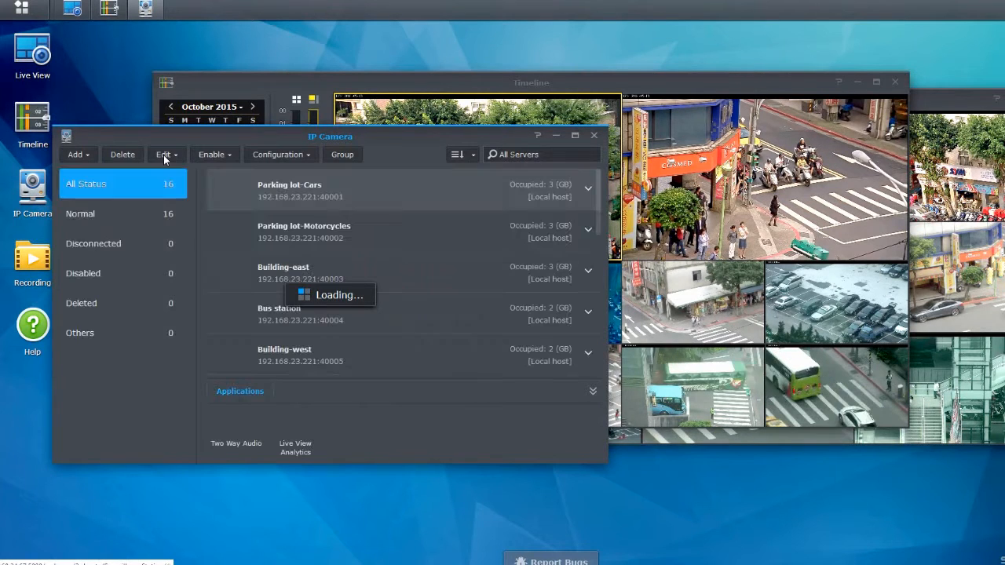
left_click(163, 154)
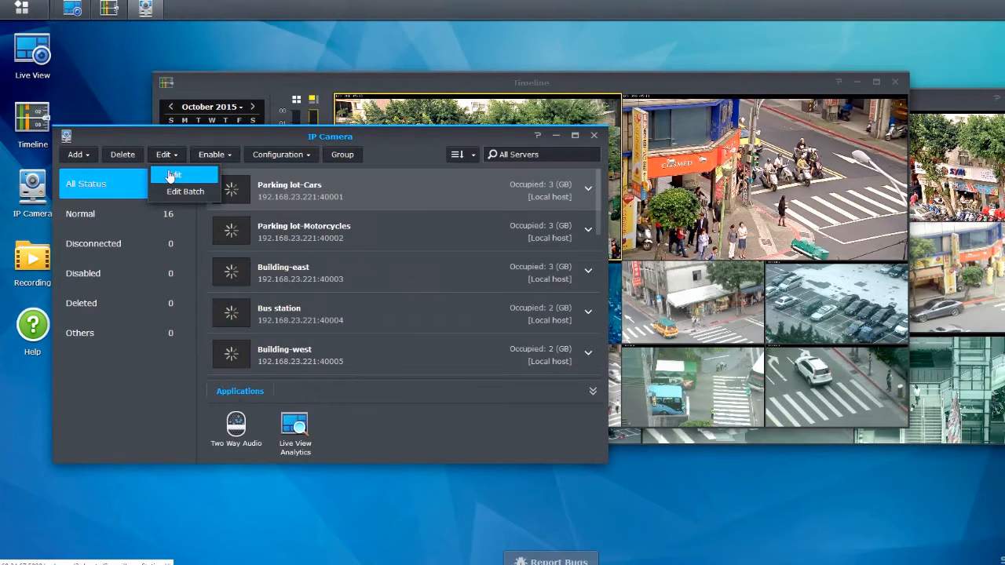
left_click(172, 174)
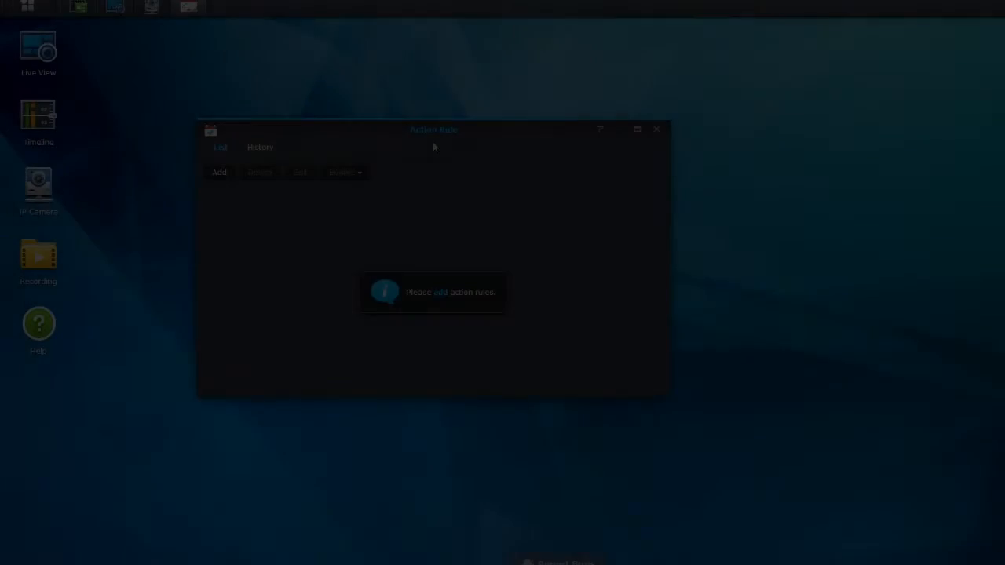
- Create rule 'M5014-pa' for AXIS M5014 motion, 10 s interval, then preview camera m14
left_click(219, 172)
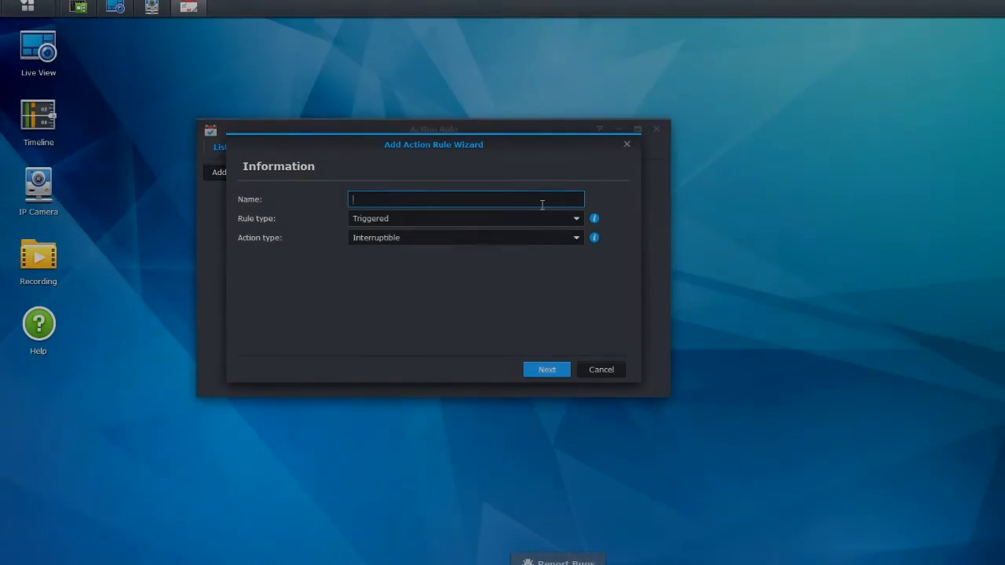
type("M5014-pa")
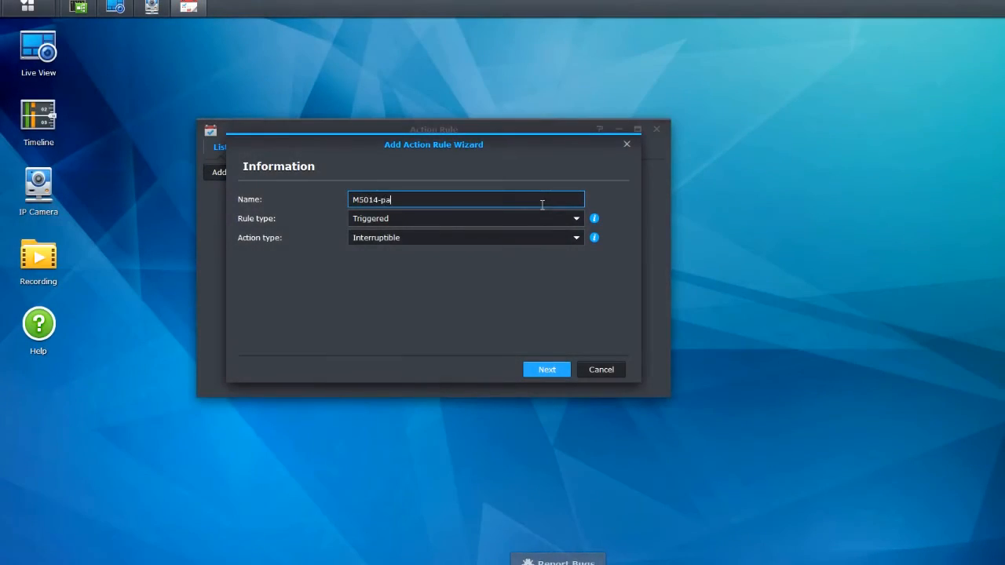
left_click(547, 369)
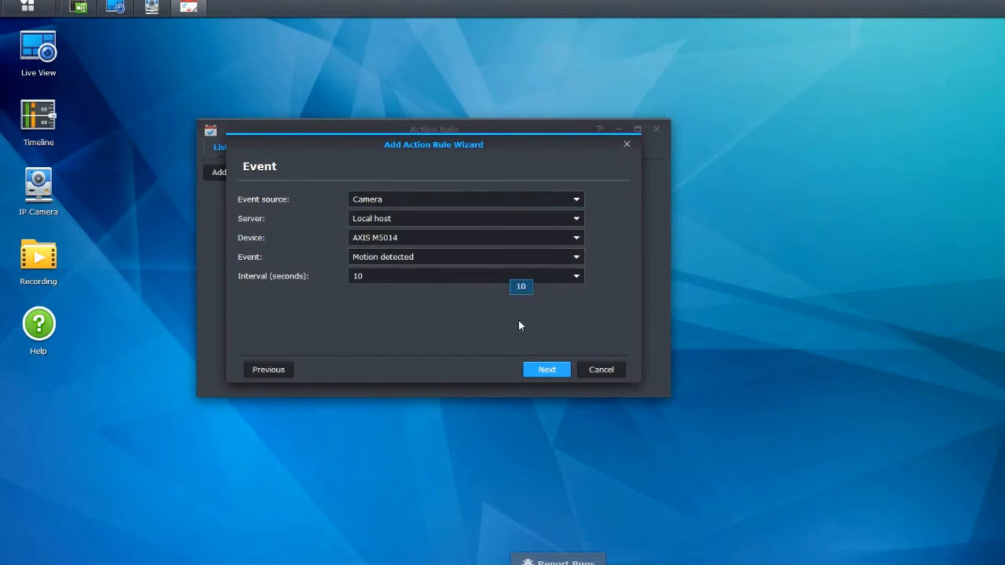
left_click(546, 368)
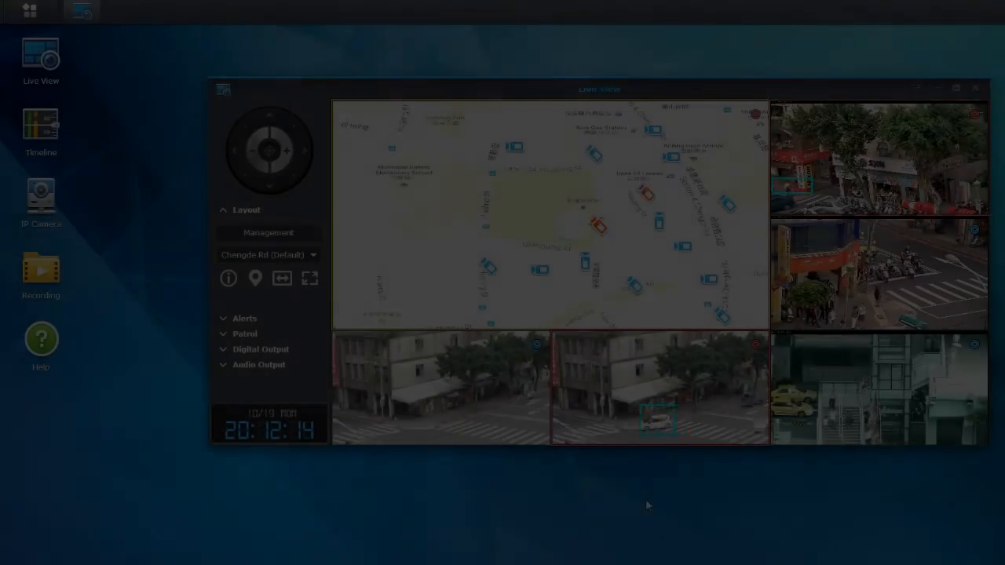
mouse_move(644, 195)
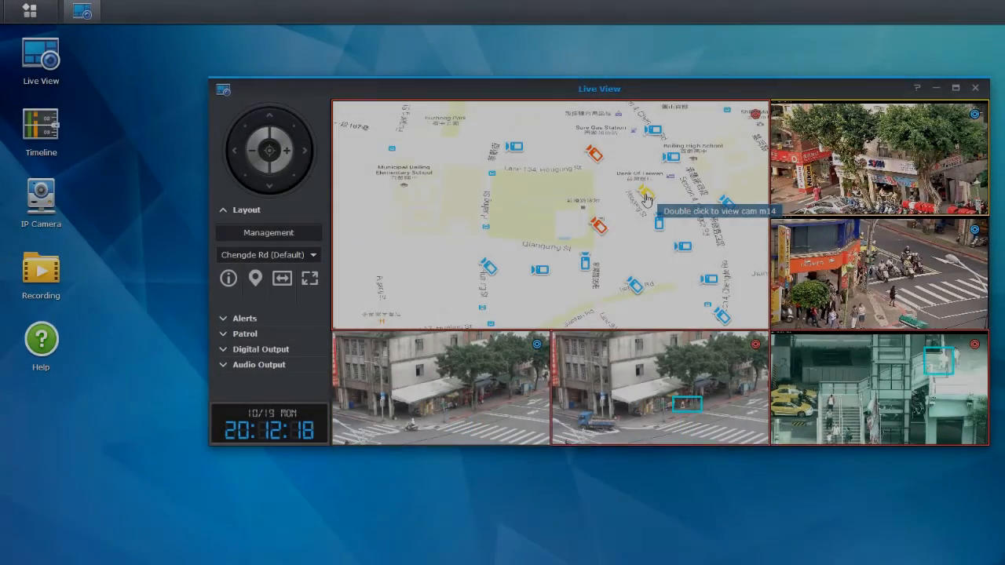
double_click(644, 195)
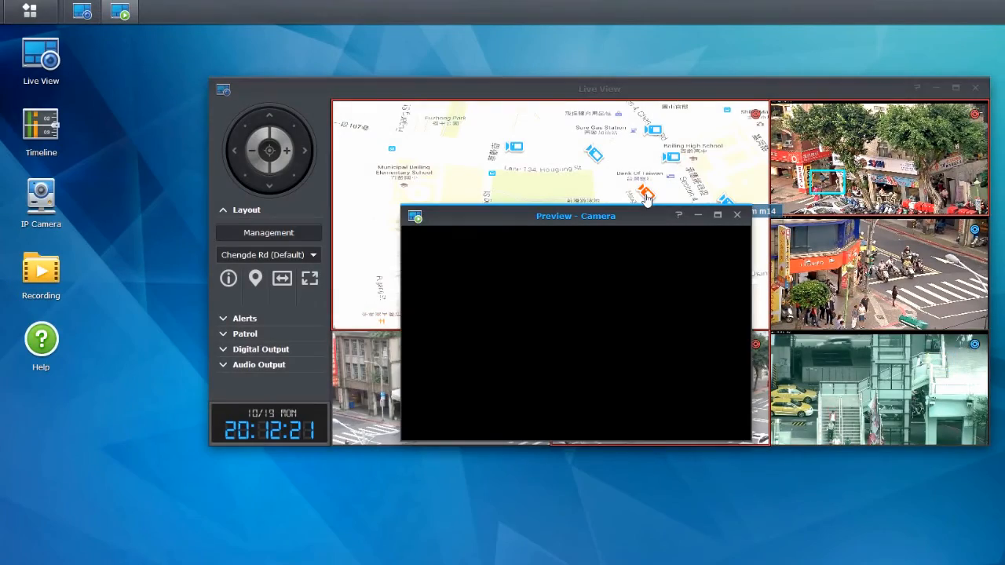